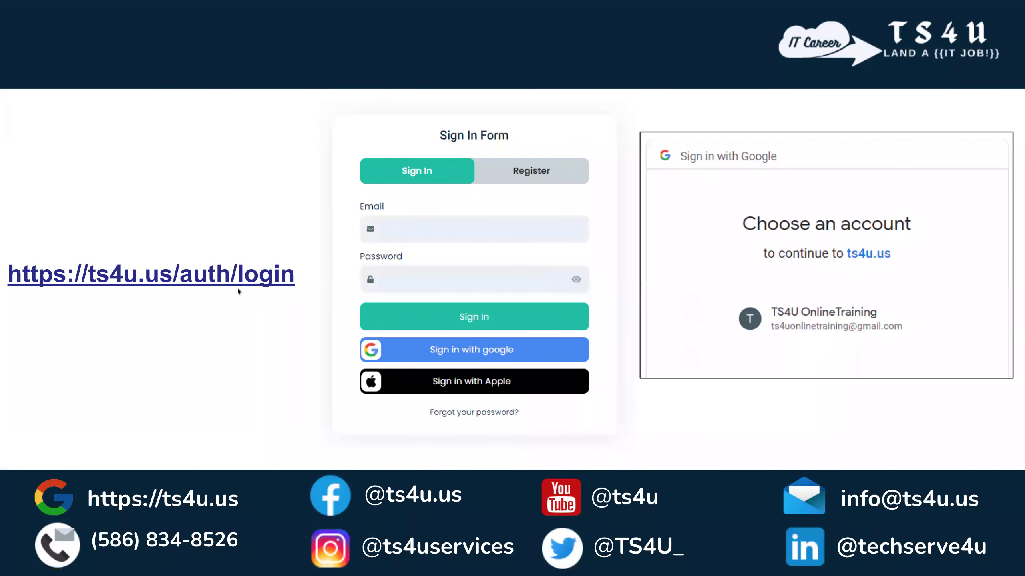
mouse_move(473, 356)
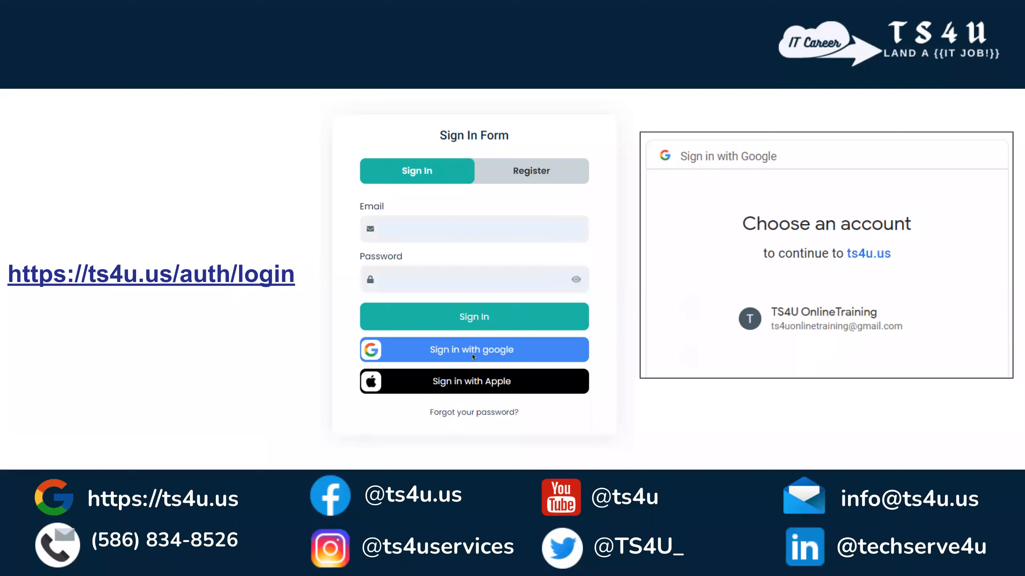
mouse_move(512, 352)
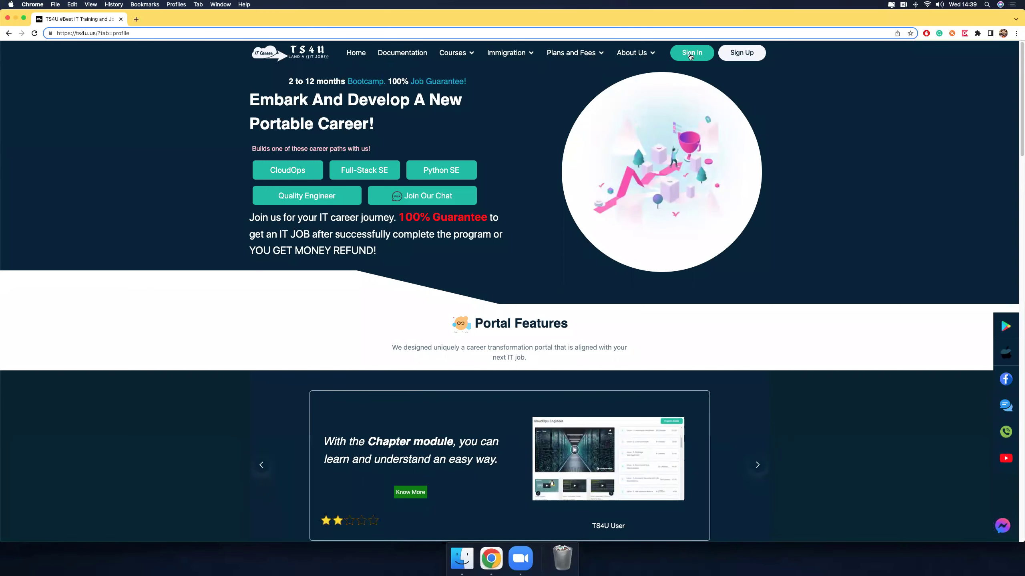
Step: Go to the portal's Sign In page from the top navigation bar
left_click(692, 53)
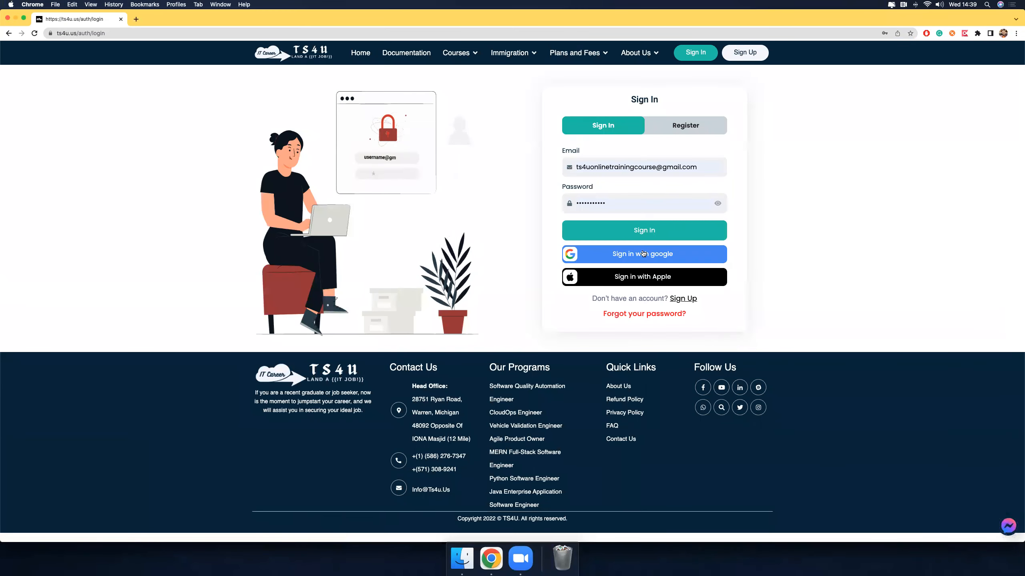
Step: Sign in with Google using the training-course account, landing on the profile page
left_click(644, 255)
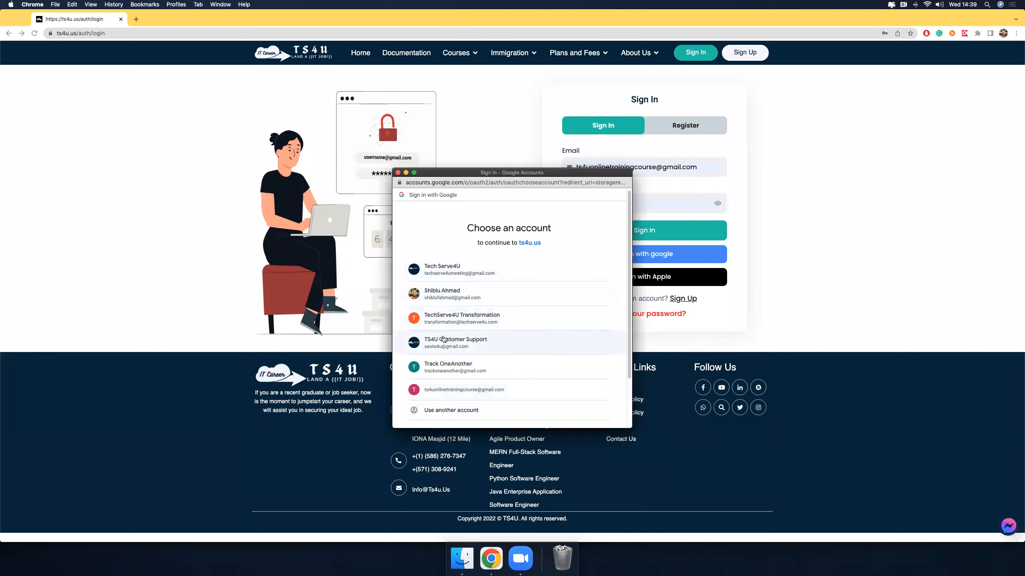
mouse_move(448, 414)
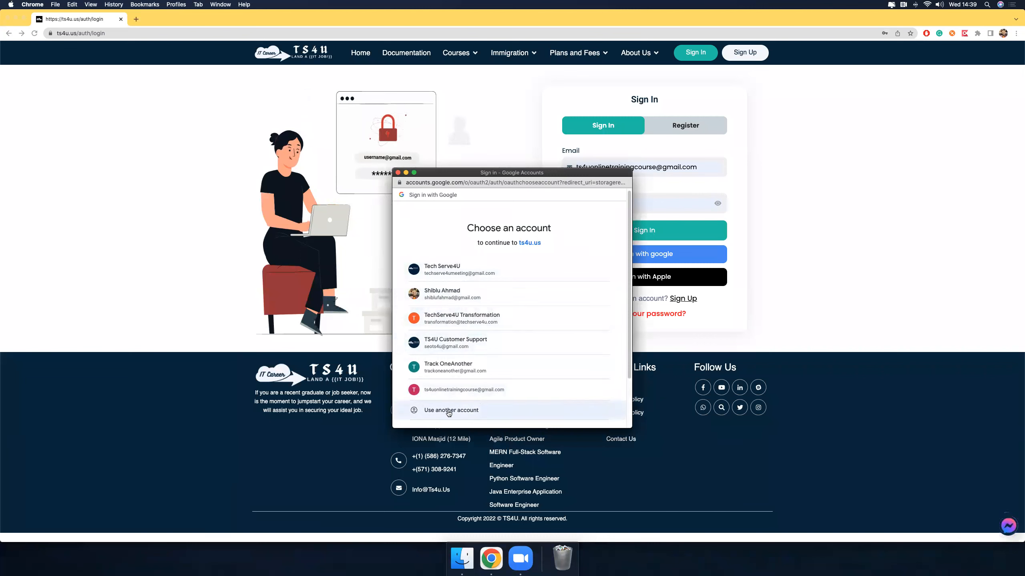
mouse_move(479, 400)
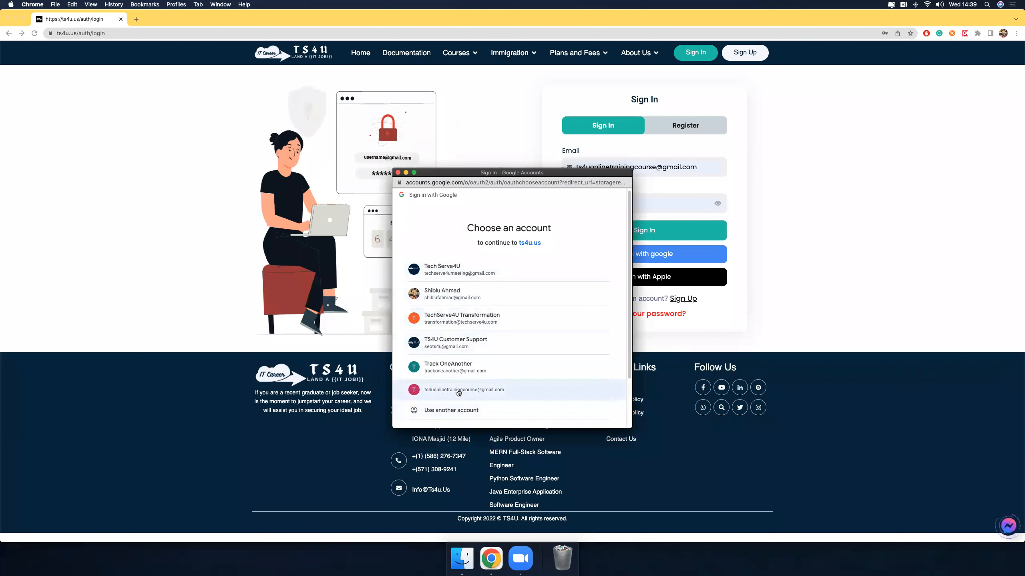
left_click(459, 390)
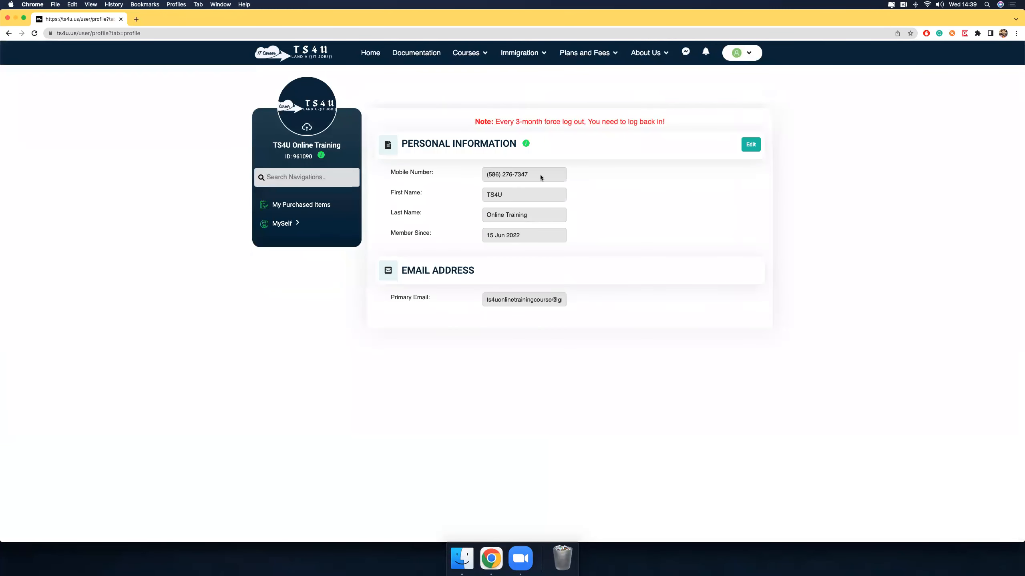
mouse_move(575, 161)
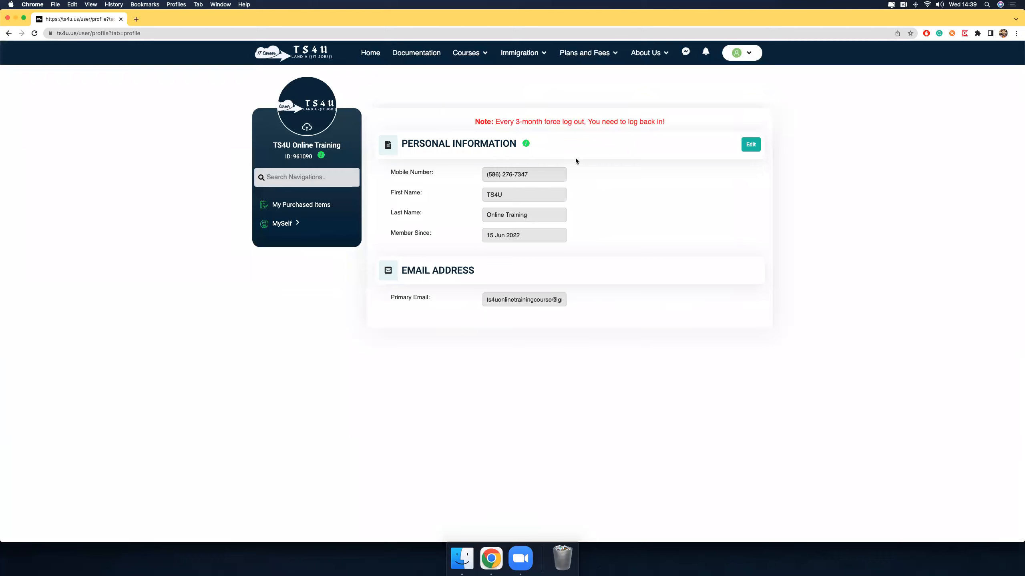
mouse_move(330, 162)
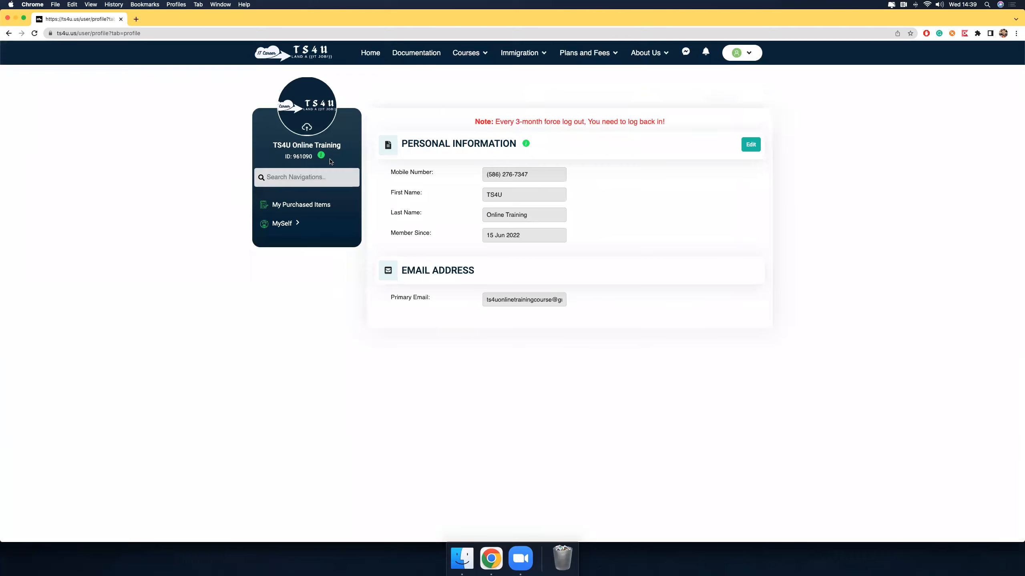
mouse_move(449, 173)
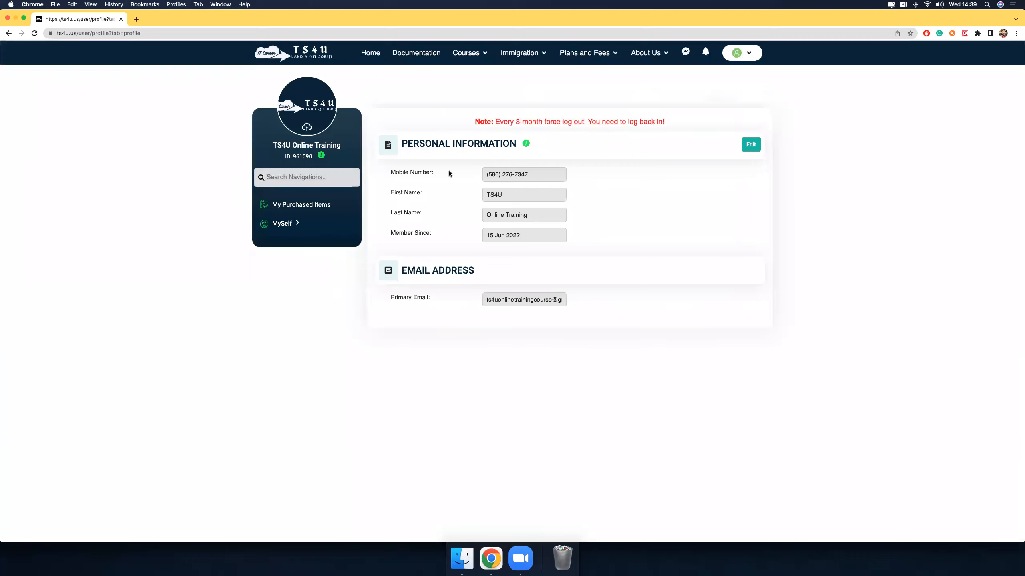